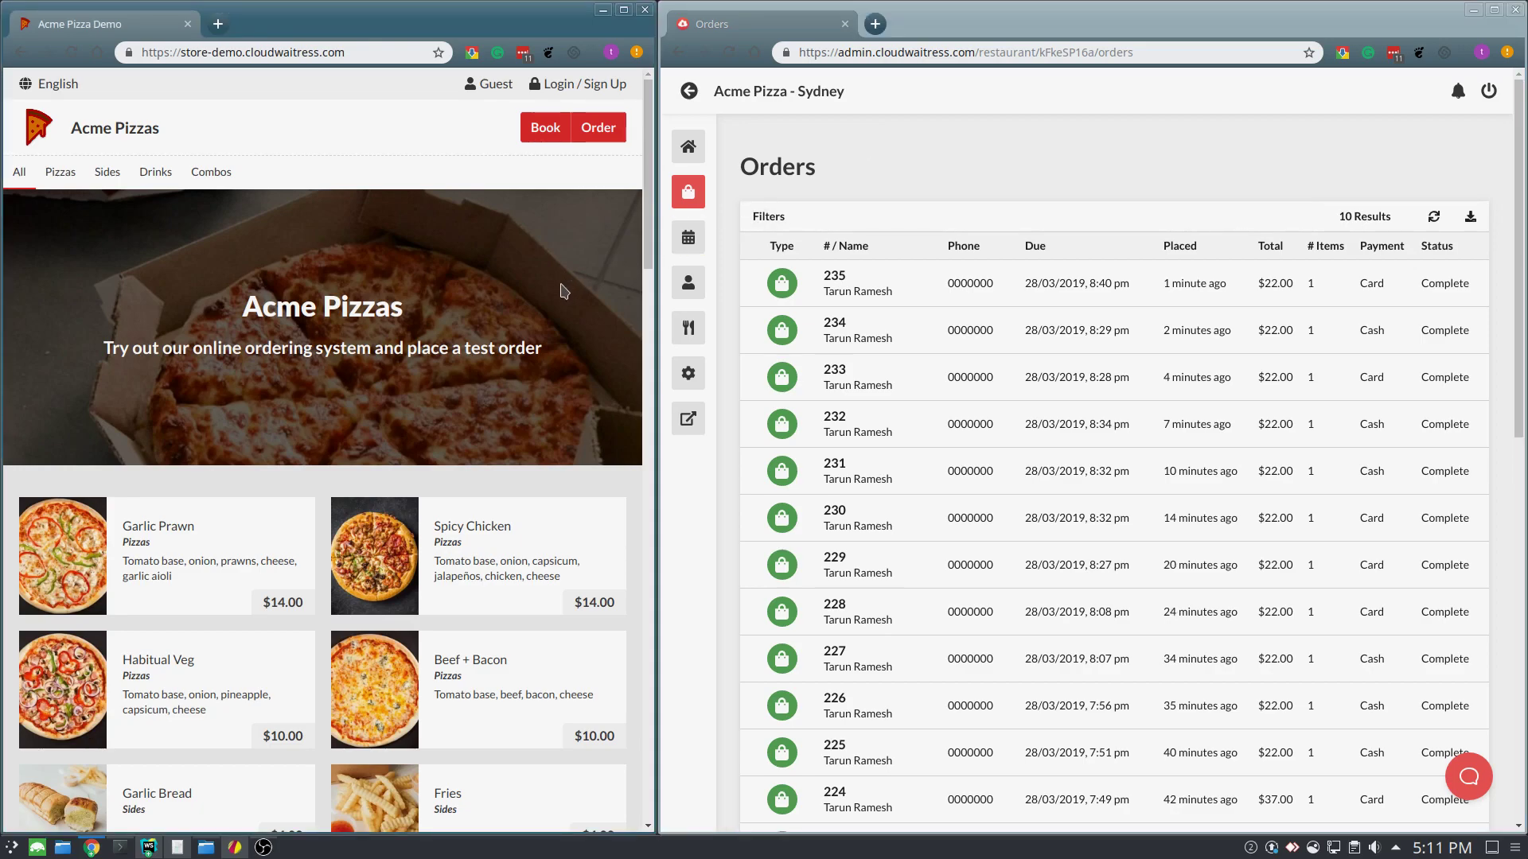
mouse_move(942, 188)
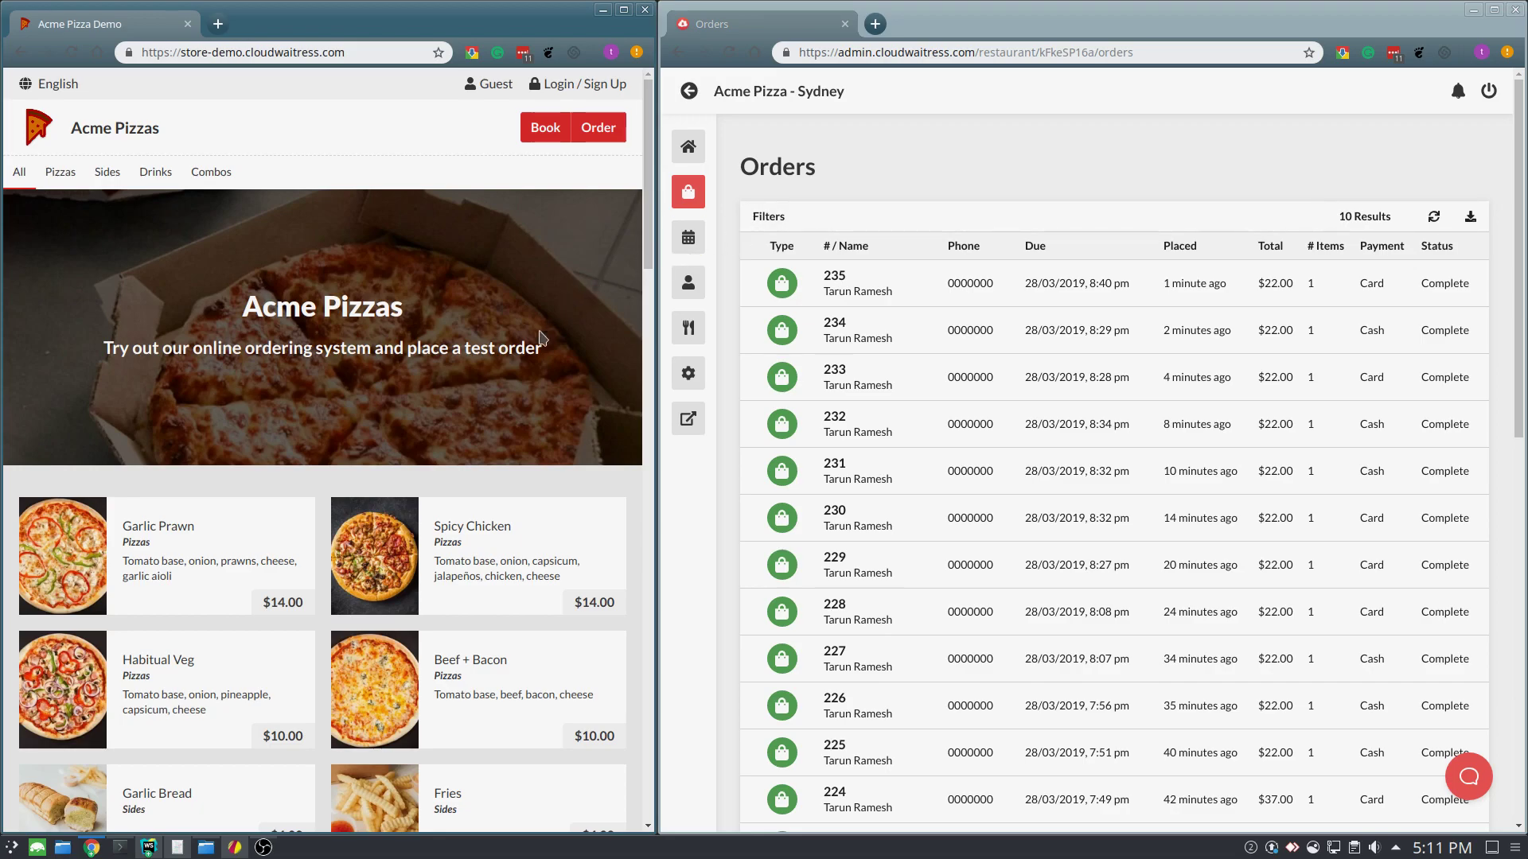
Start a pickup order for now on Acme Pizzas and add a pizza, bringing the cart to $22.00.
scroll(down, 3)
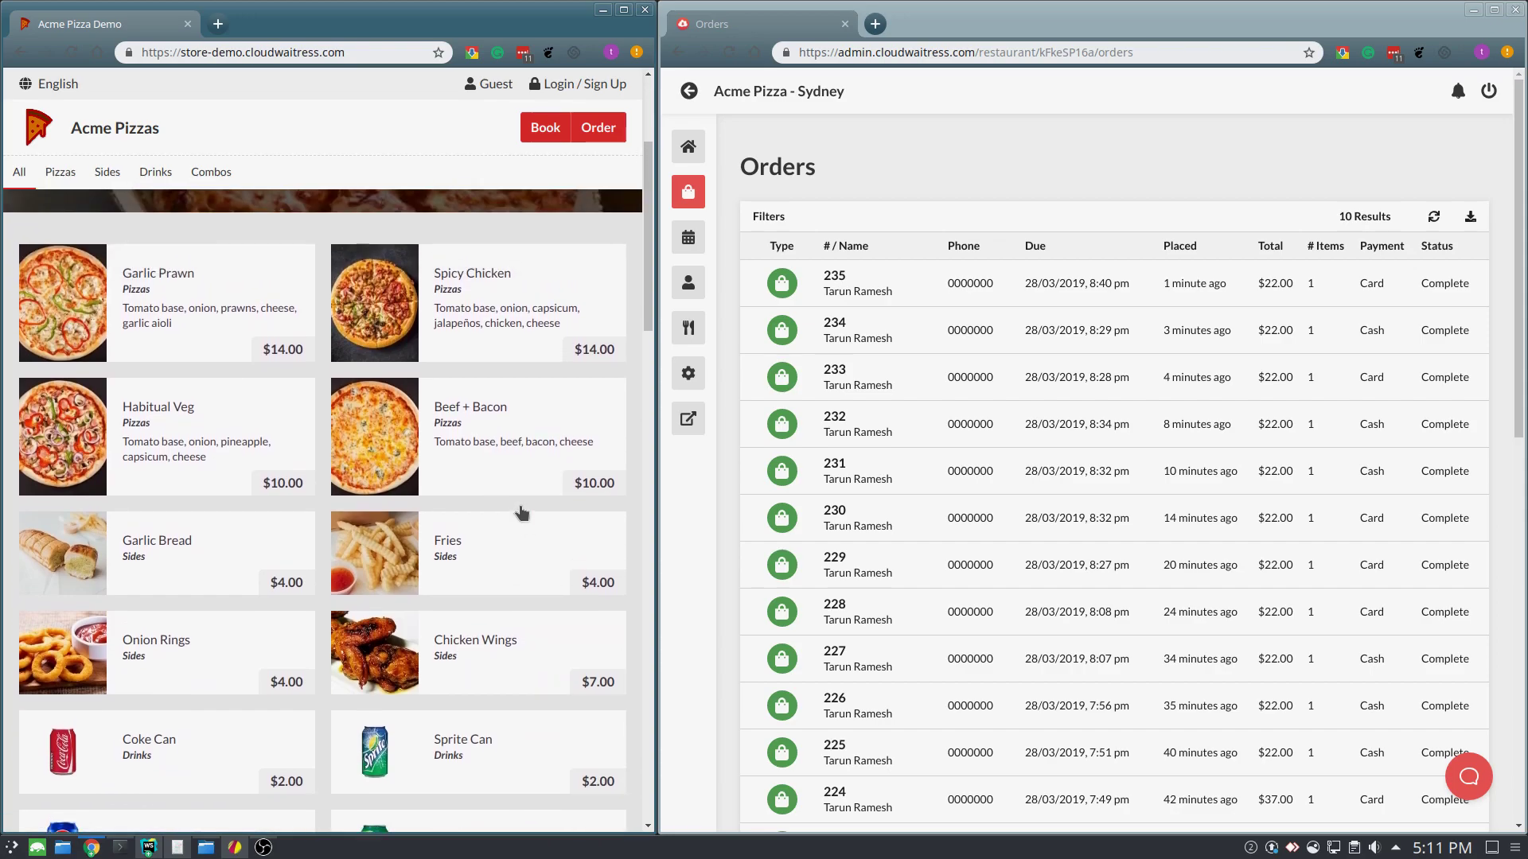
mouse_move(599, 137)
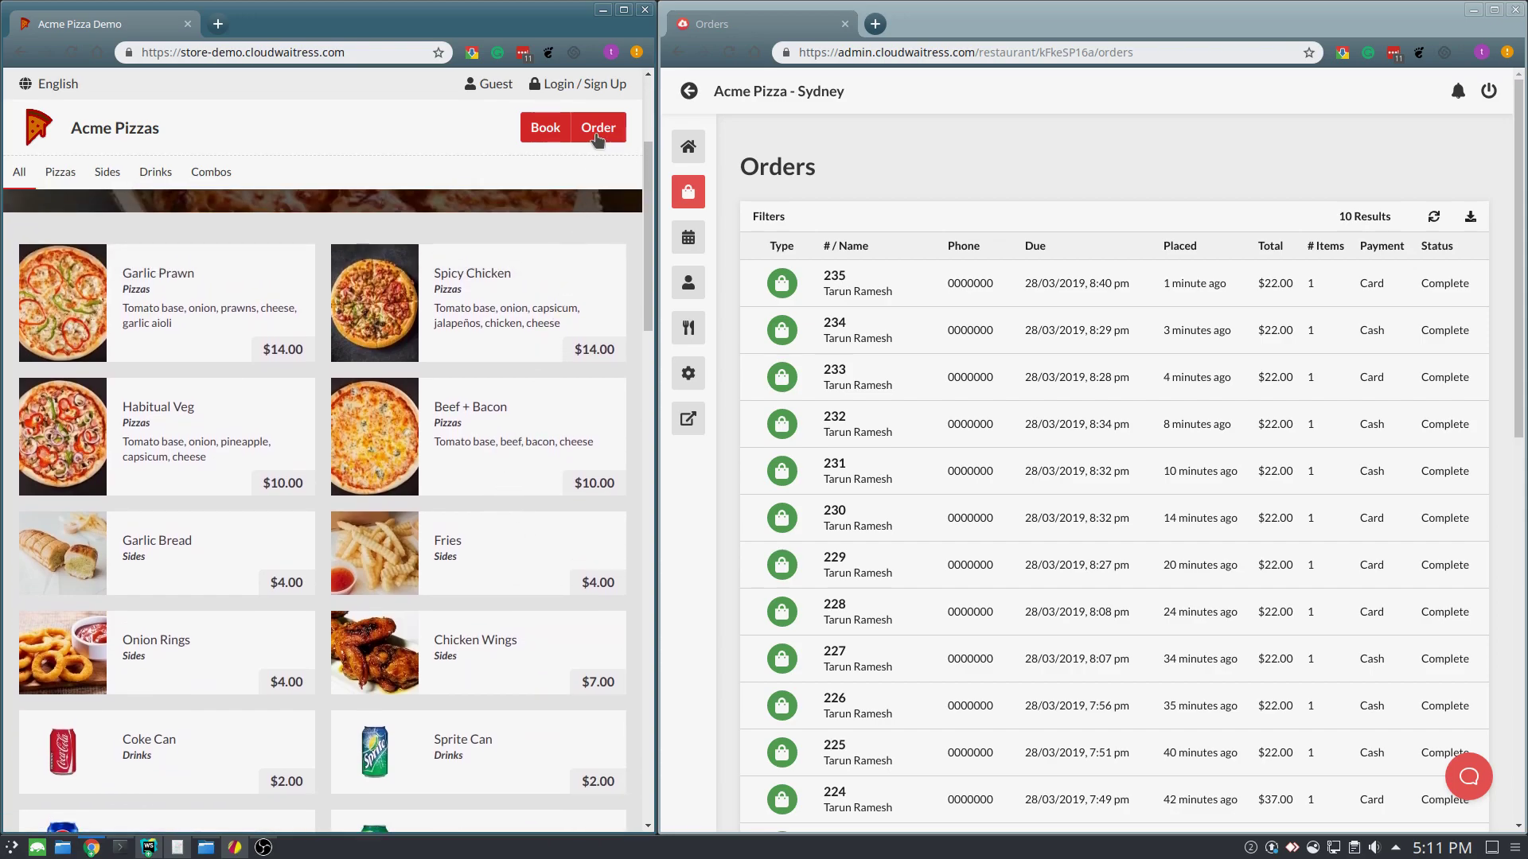
click(598, 127)
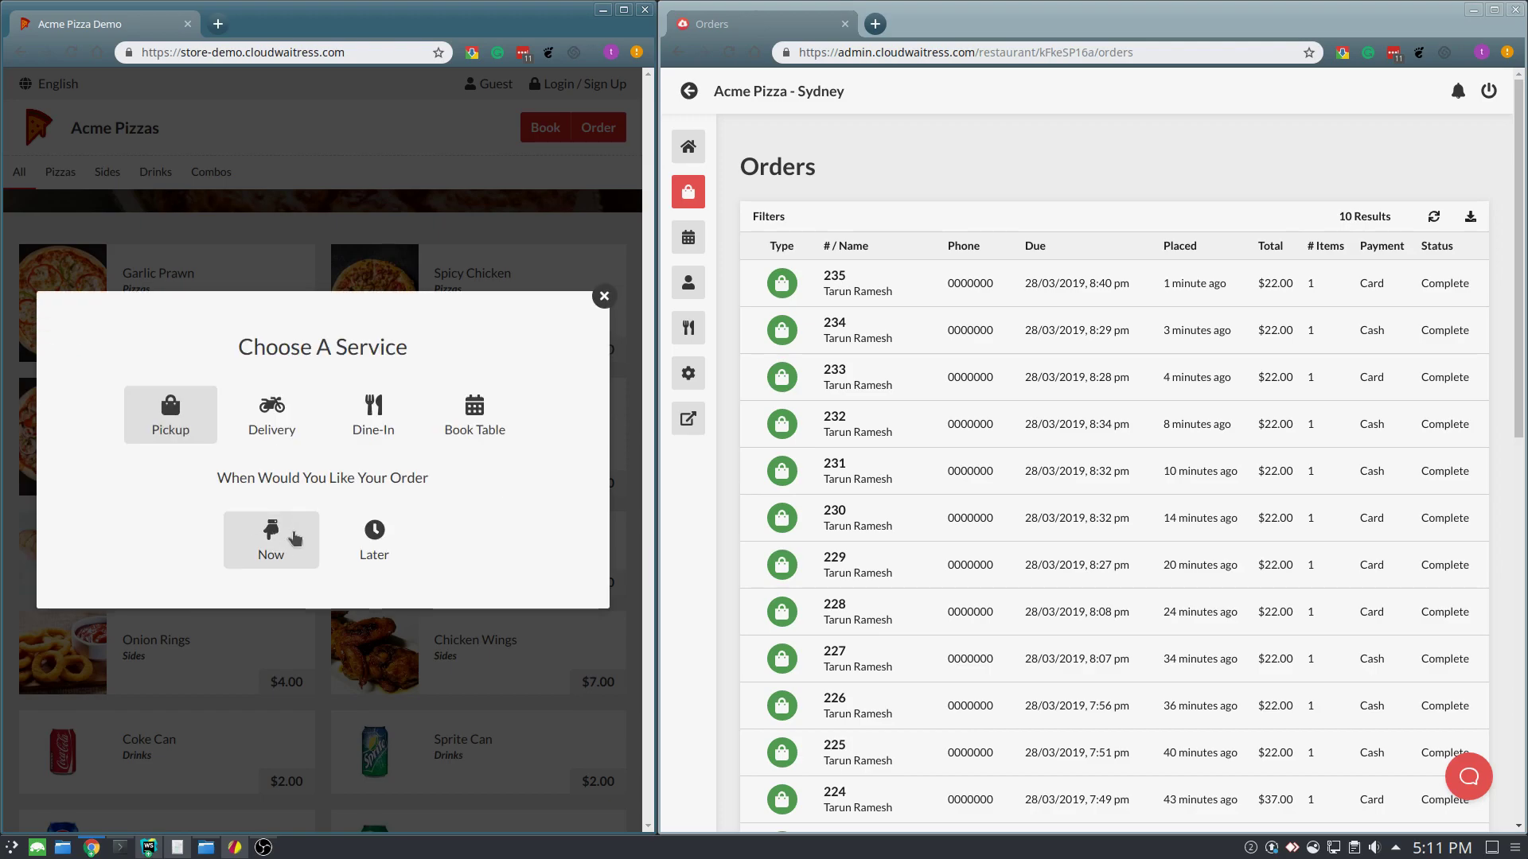
click(270, 541)
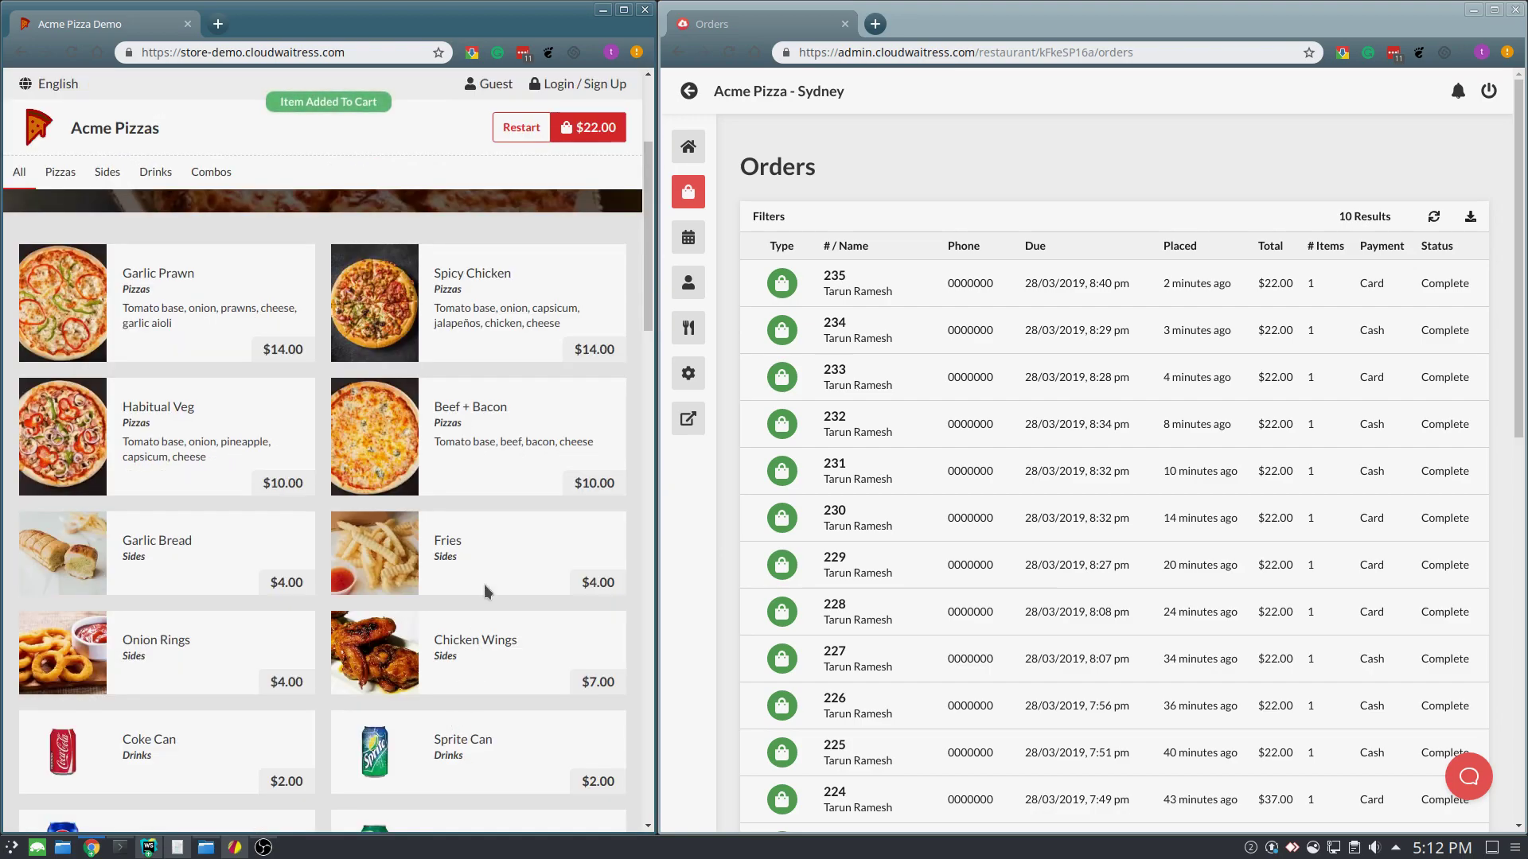
click(589, 127)
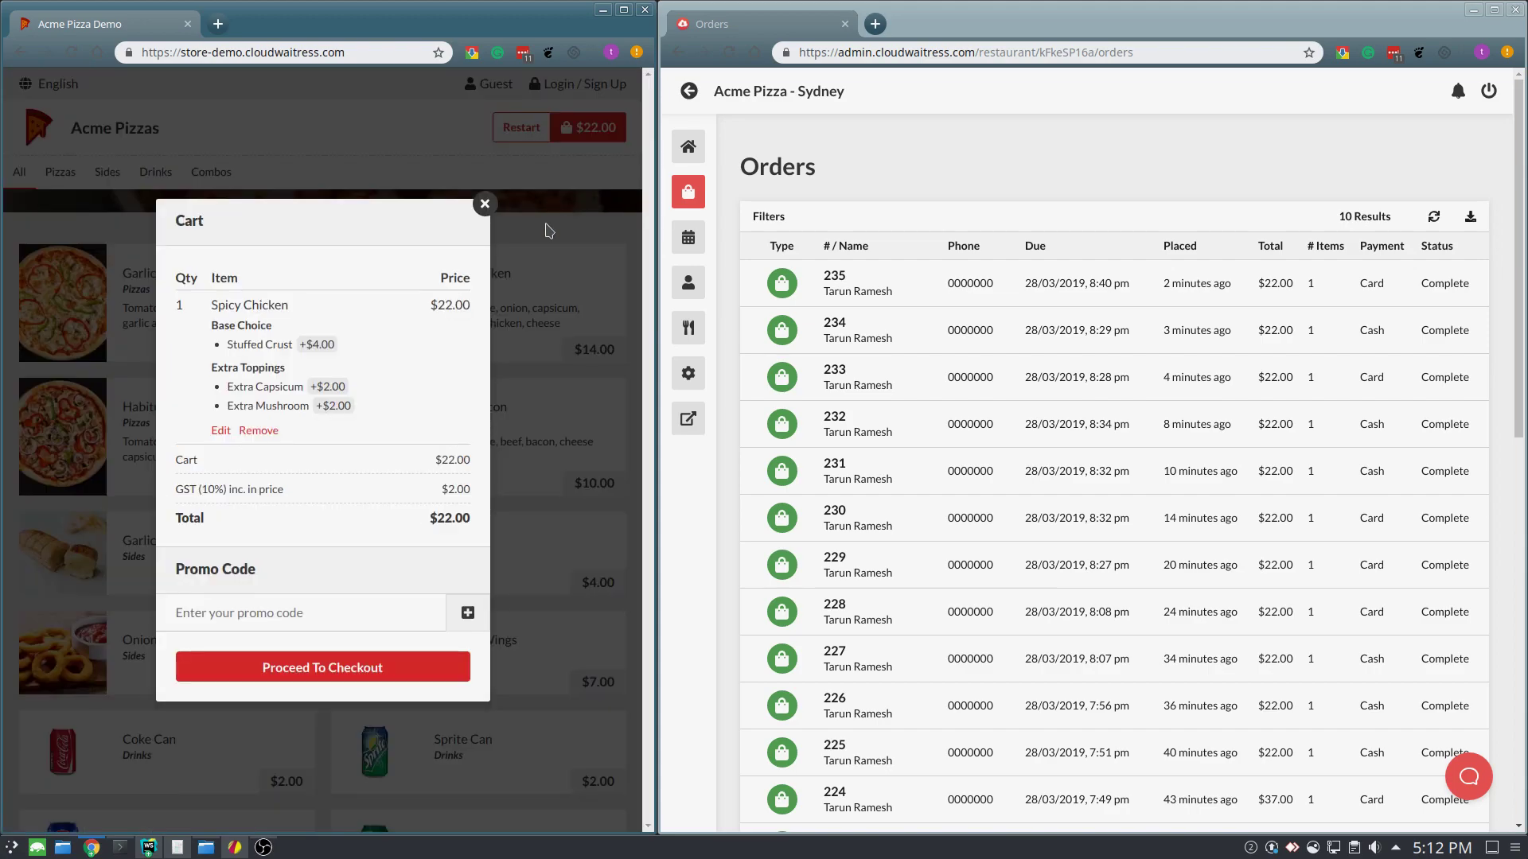
mouse_move(444, 663)
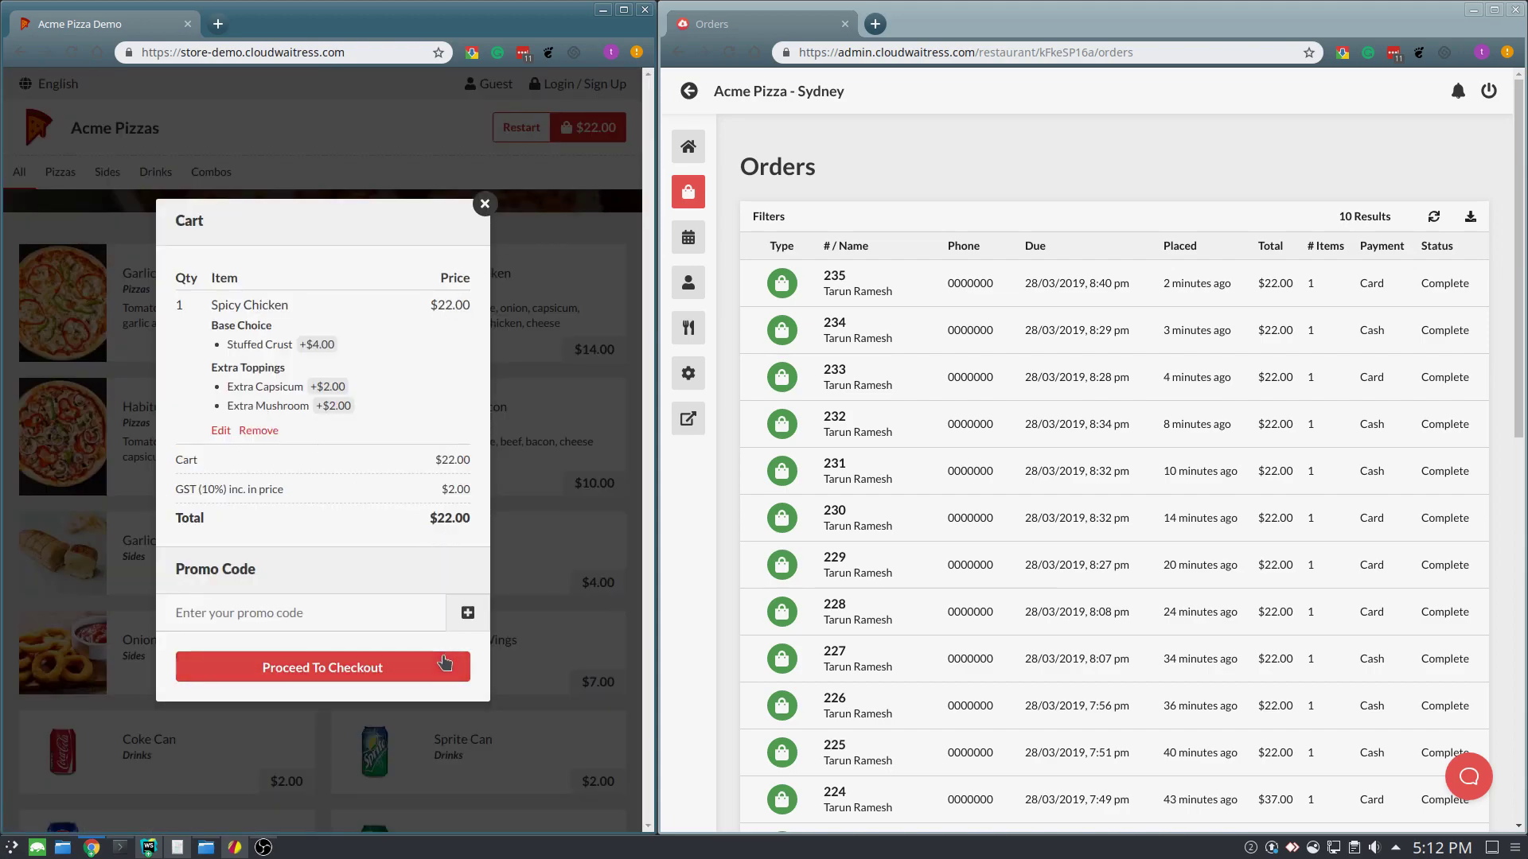
click(321, 666)
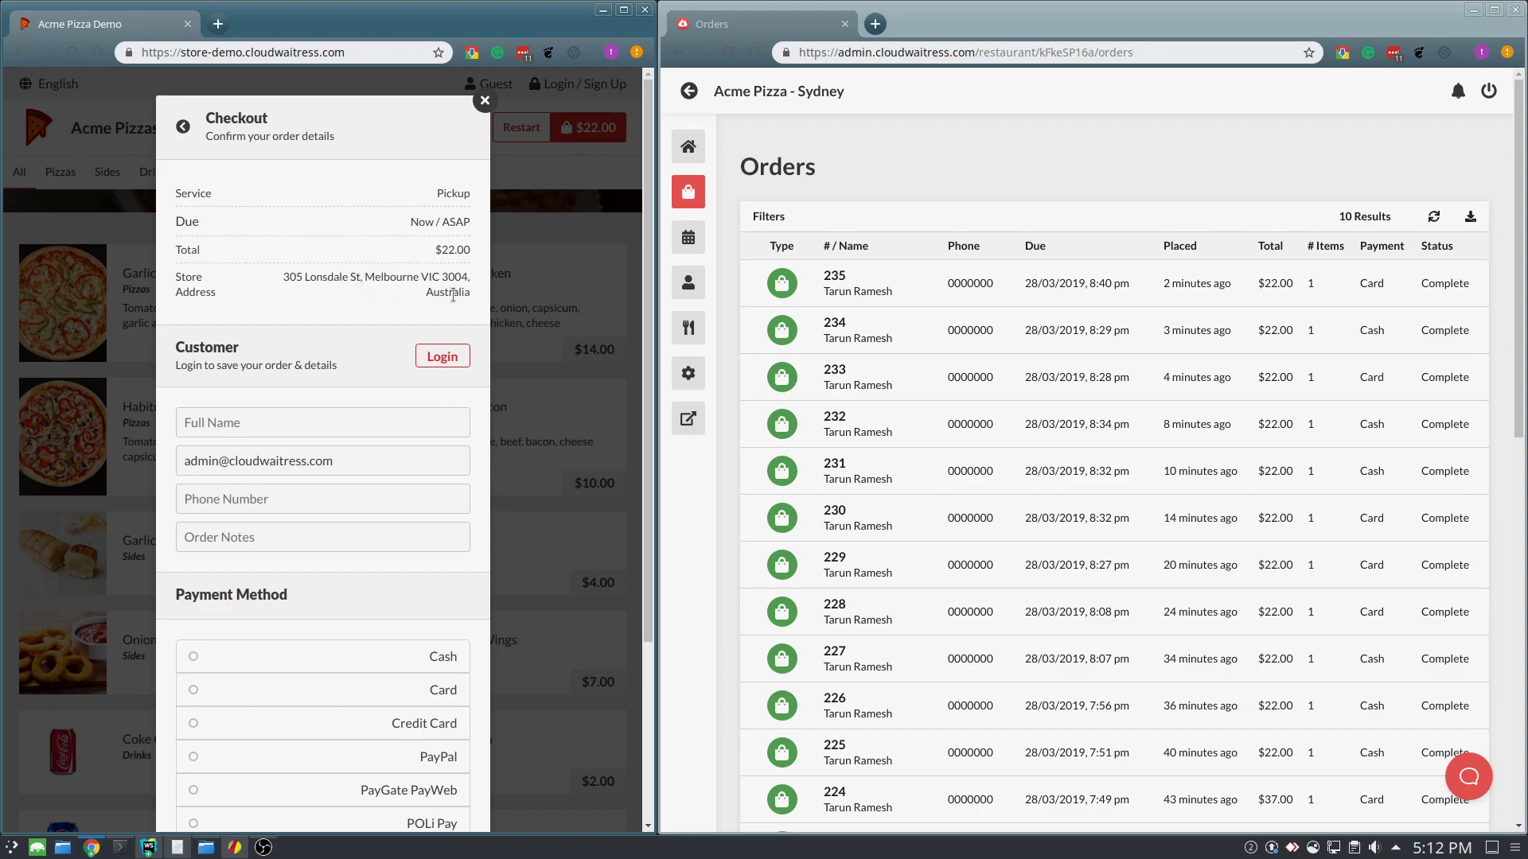
text(Tarun Ramesh)
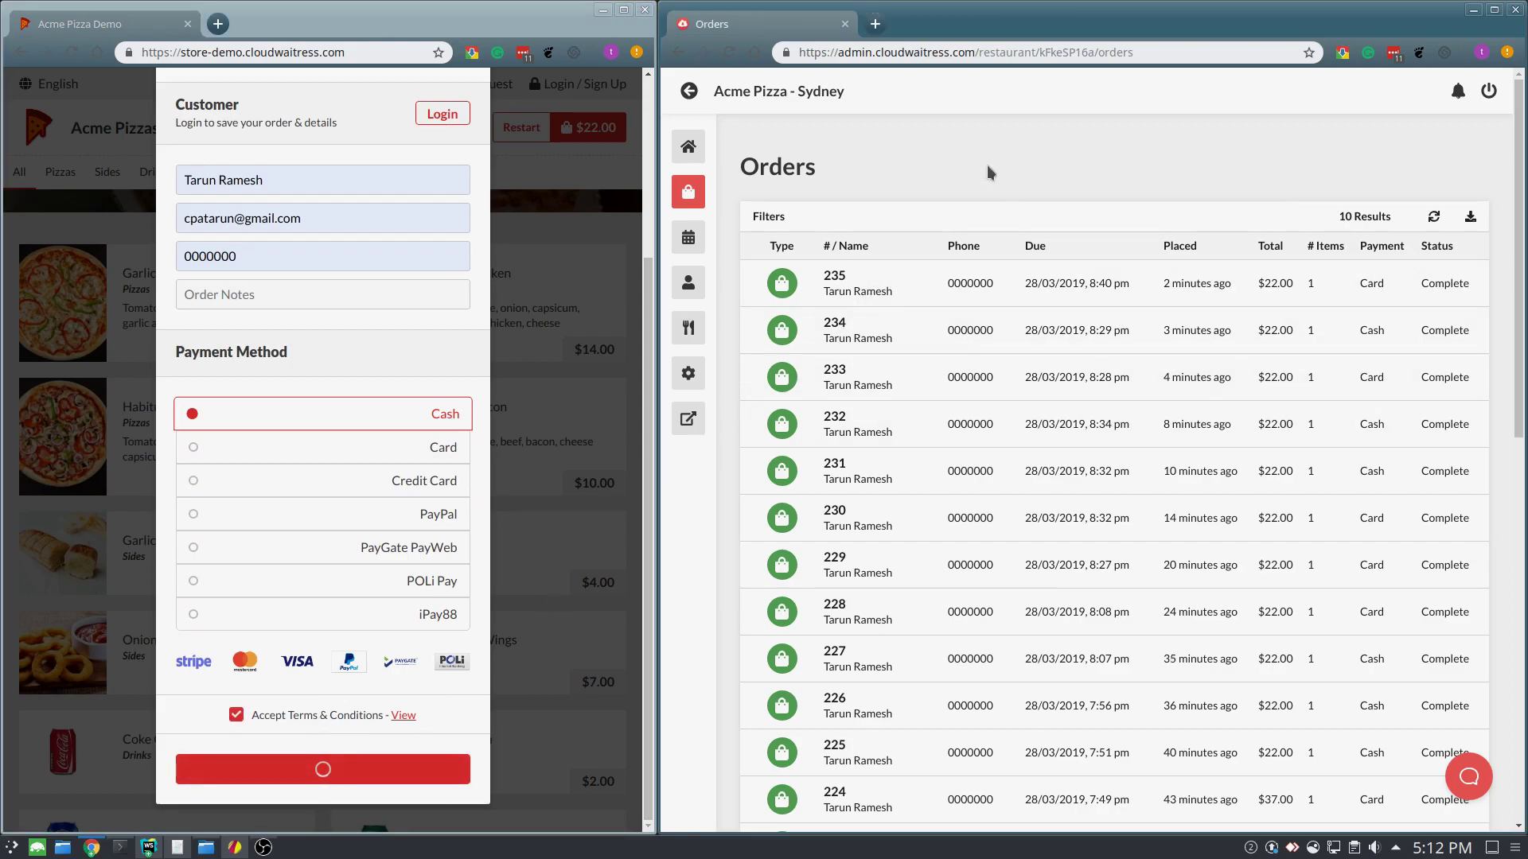
click(321, 768)
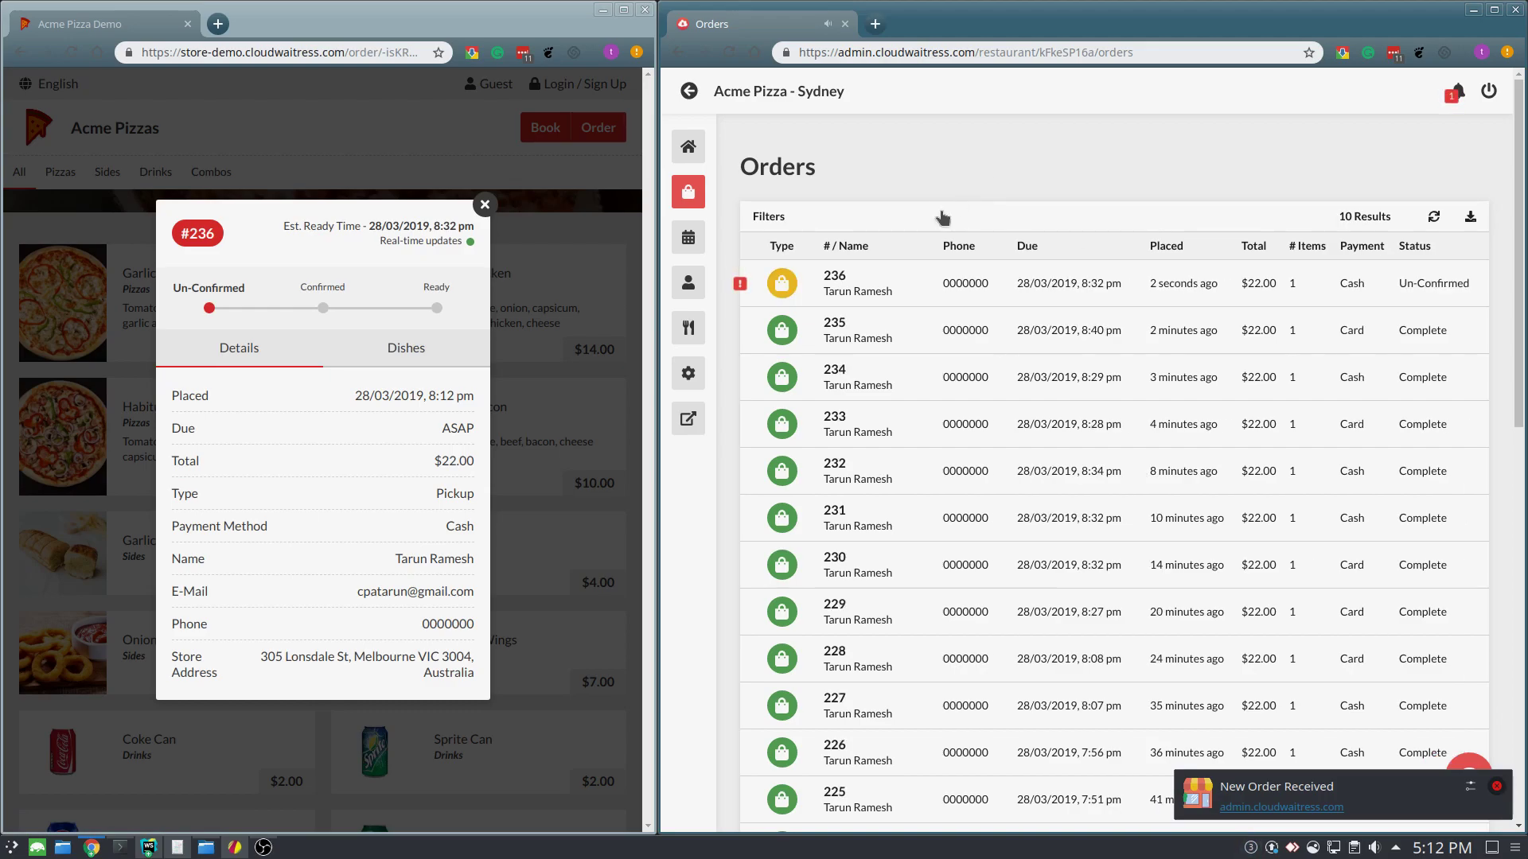
mouse_move(812, 304)
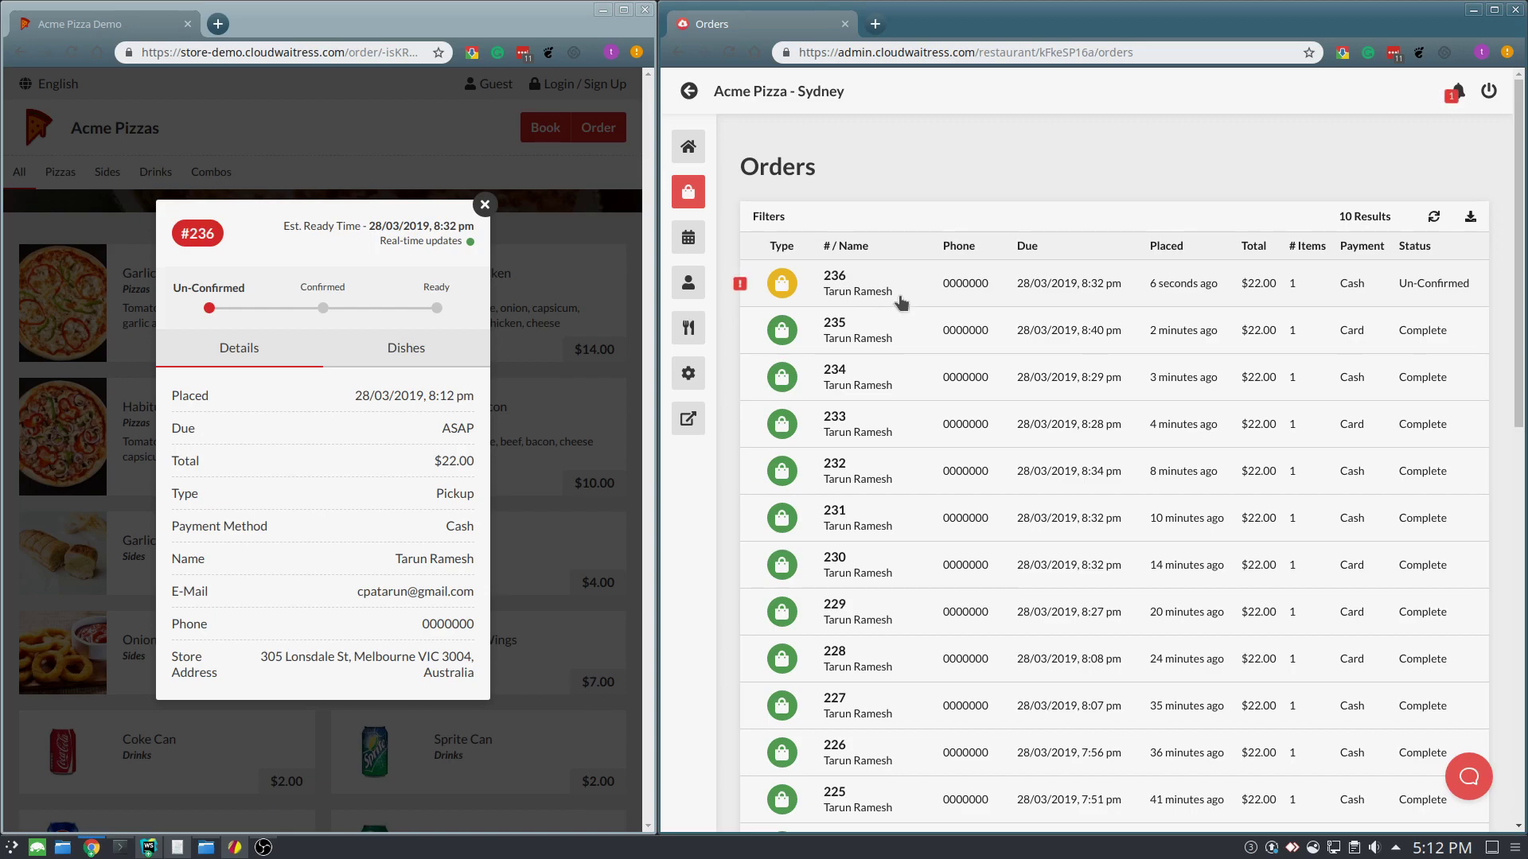
View the new un-confirmed order #236 from the admin Orders list.
click(834, 283)
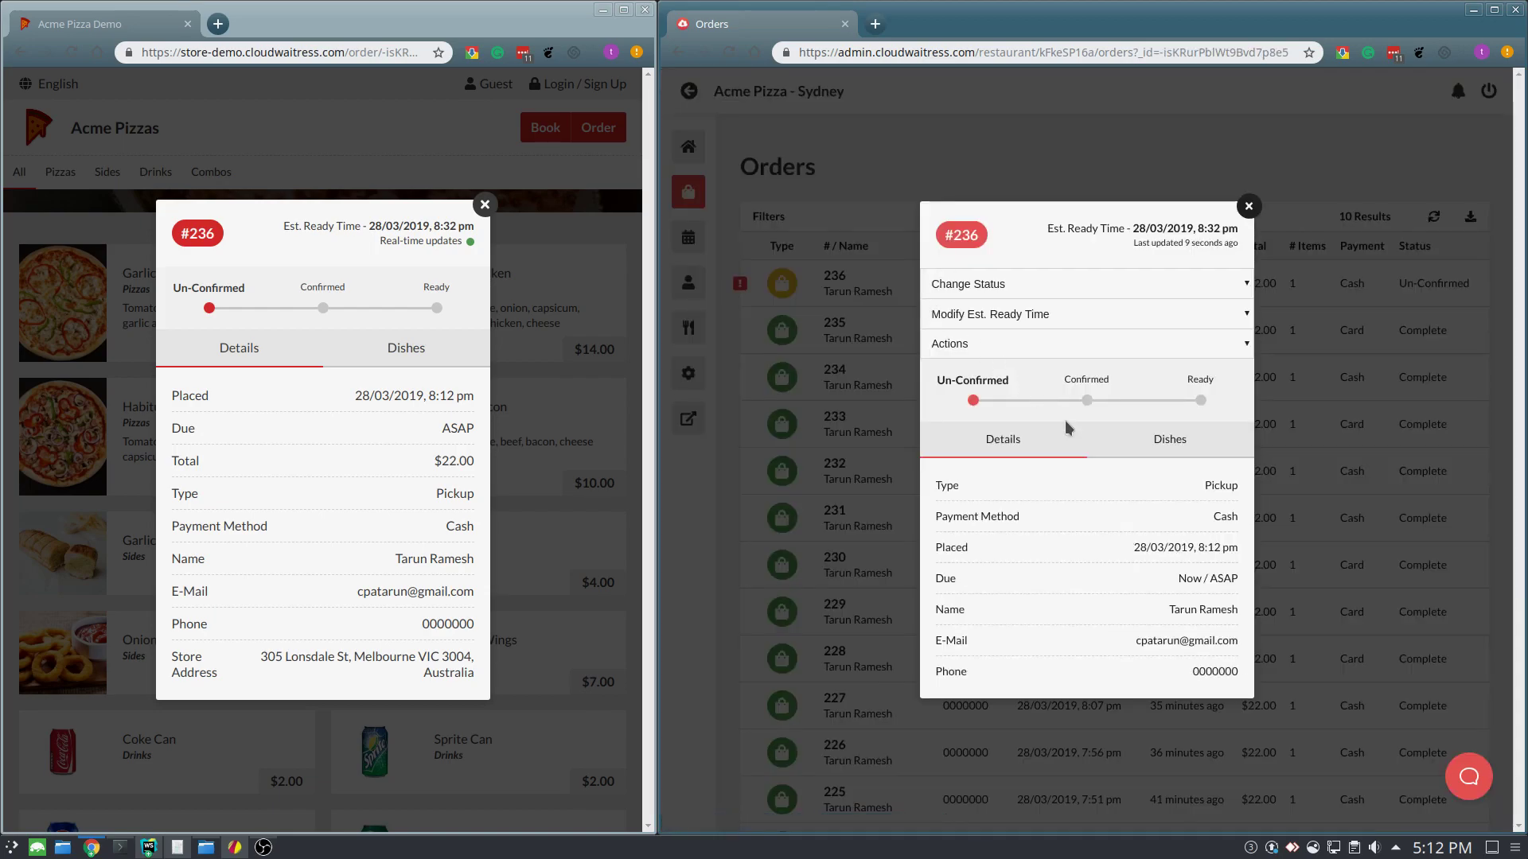
Review order #236's dishes, mark it Confirmed, and list the Modify Est. Ready Time options.
click(1170, 440)
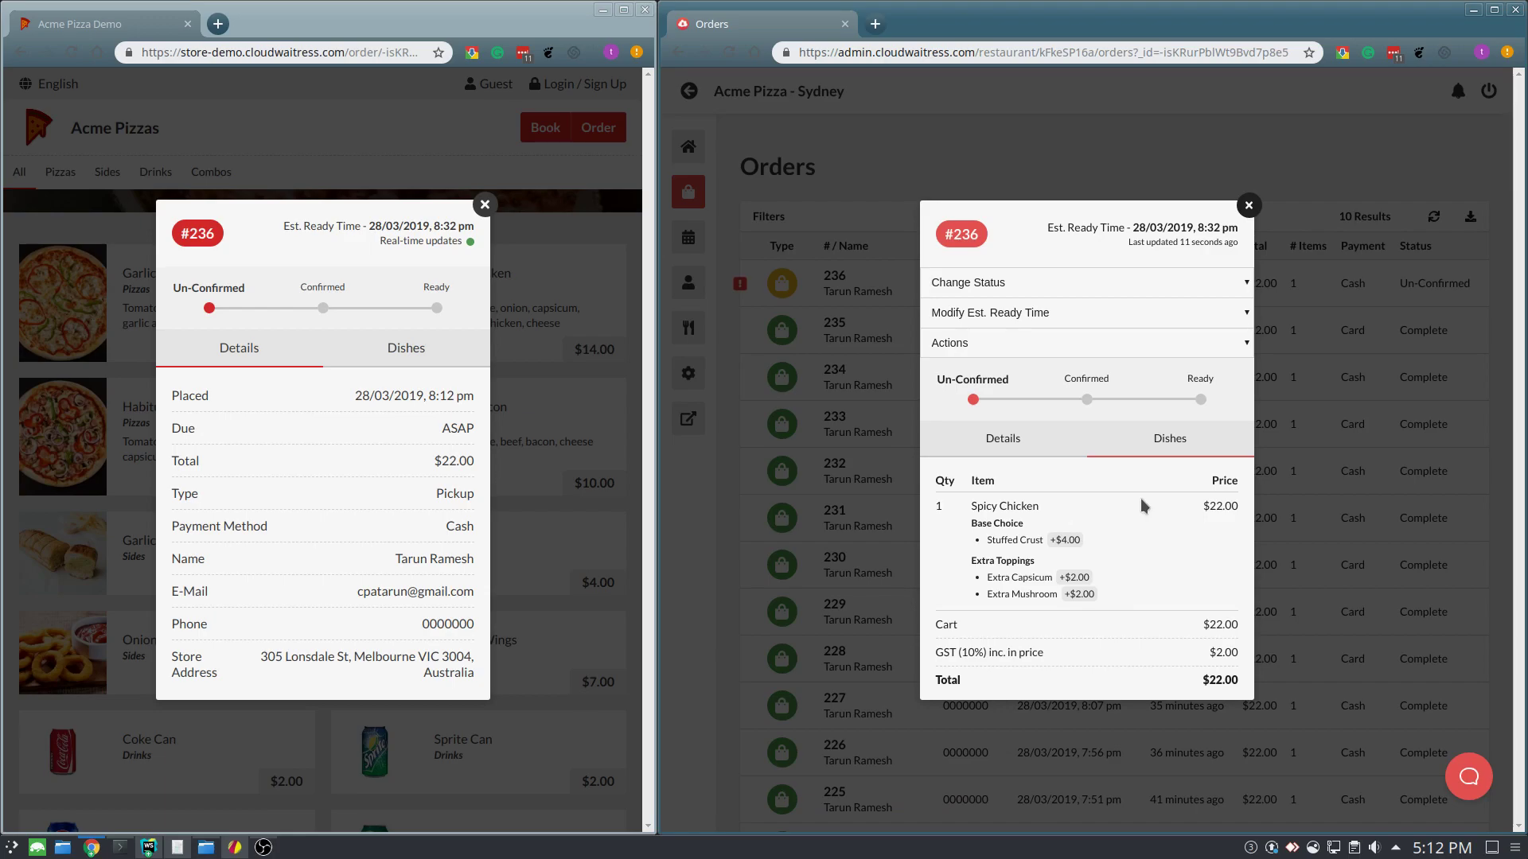
mouse_move(1053, 280)
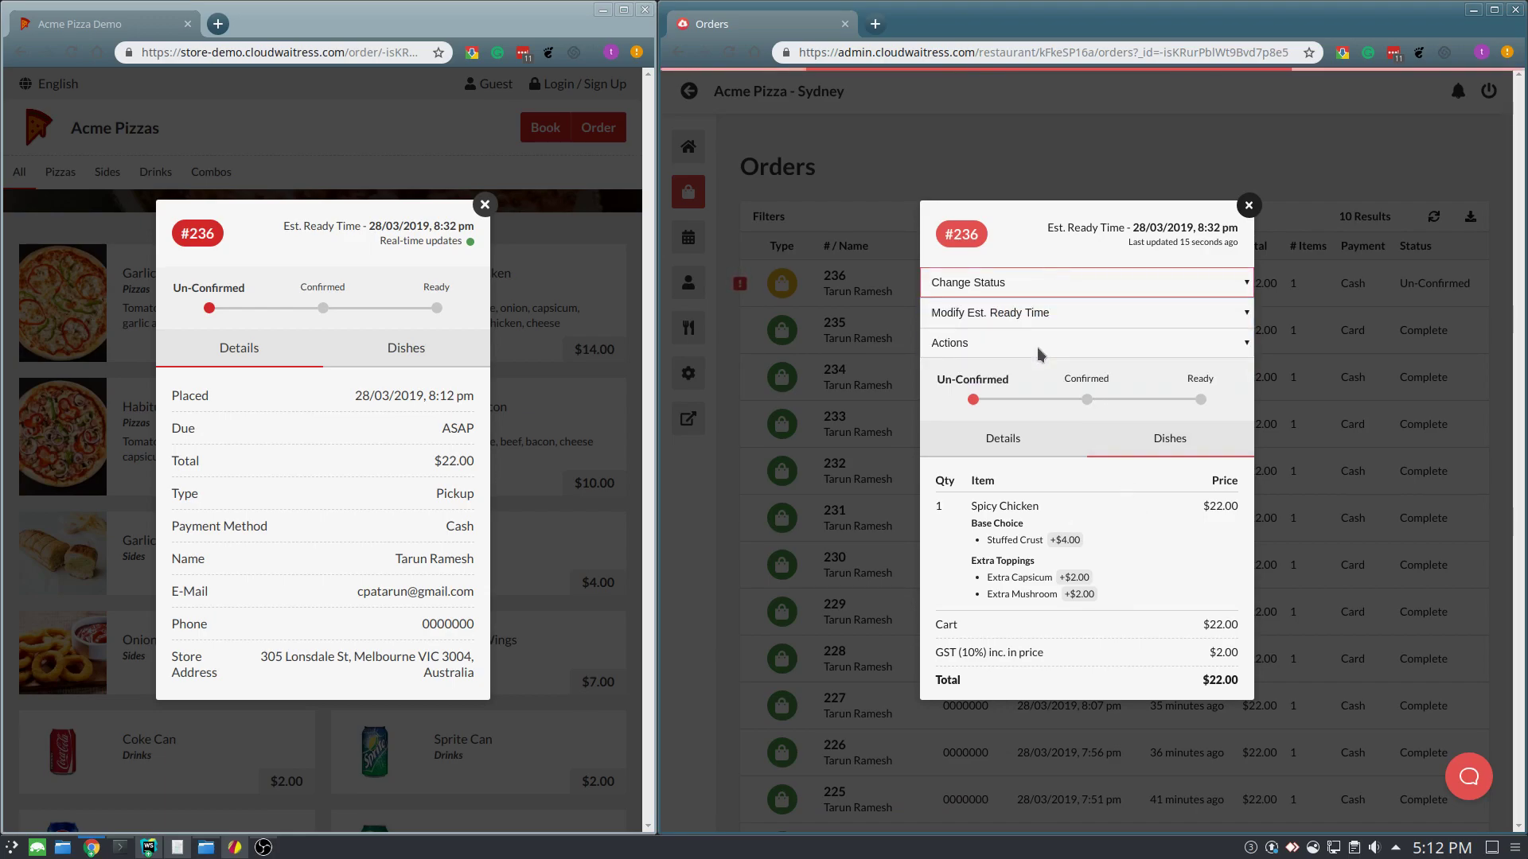
click(1085, 399)
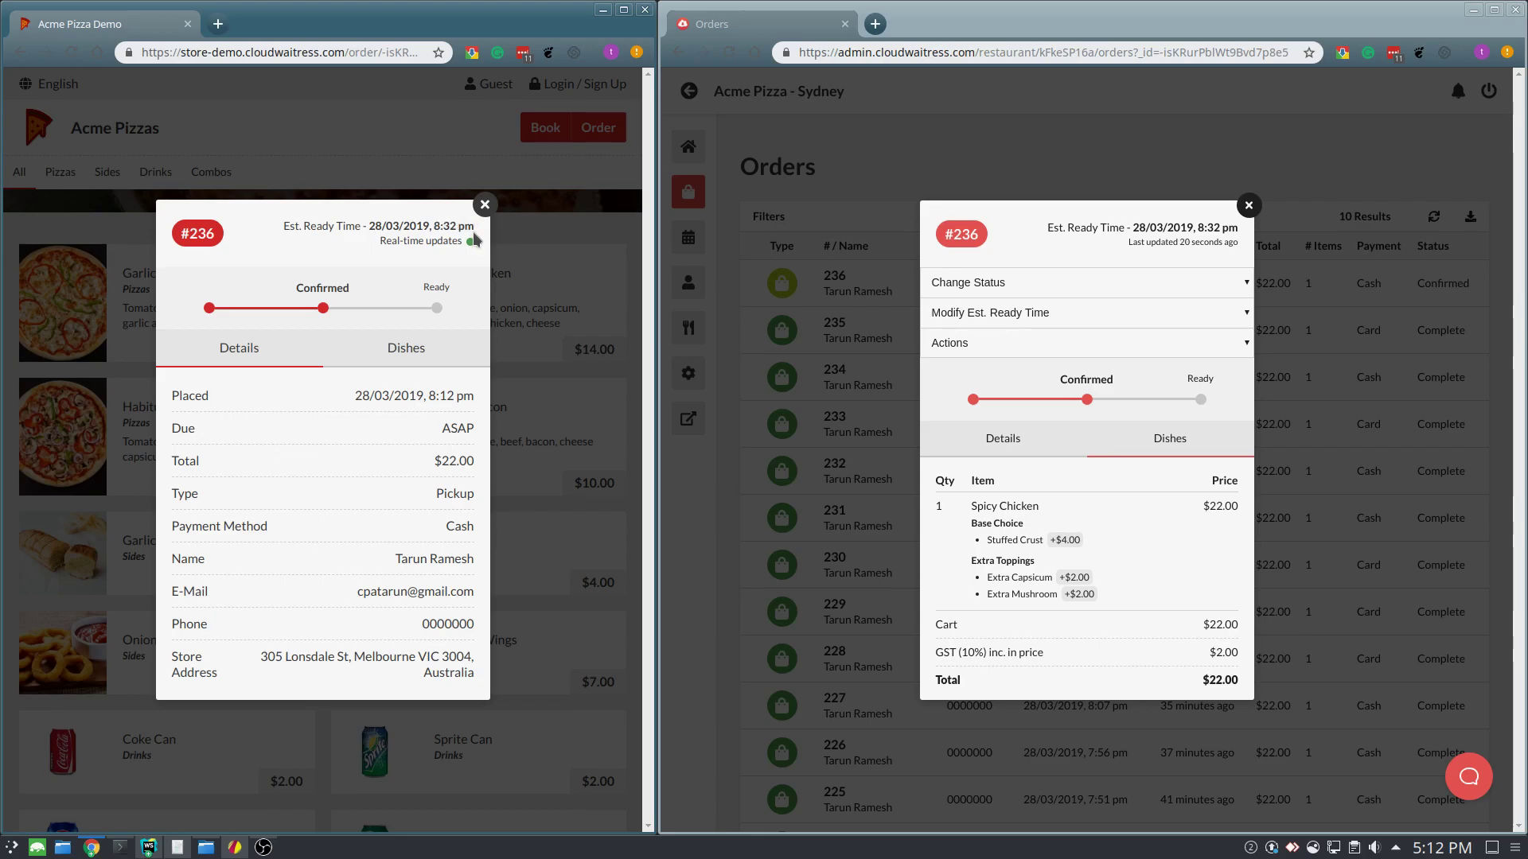
mouse_move(999, 321)
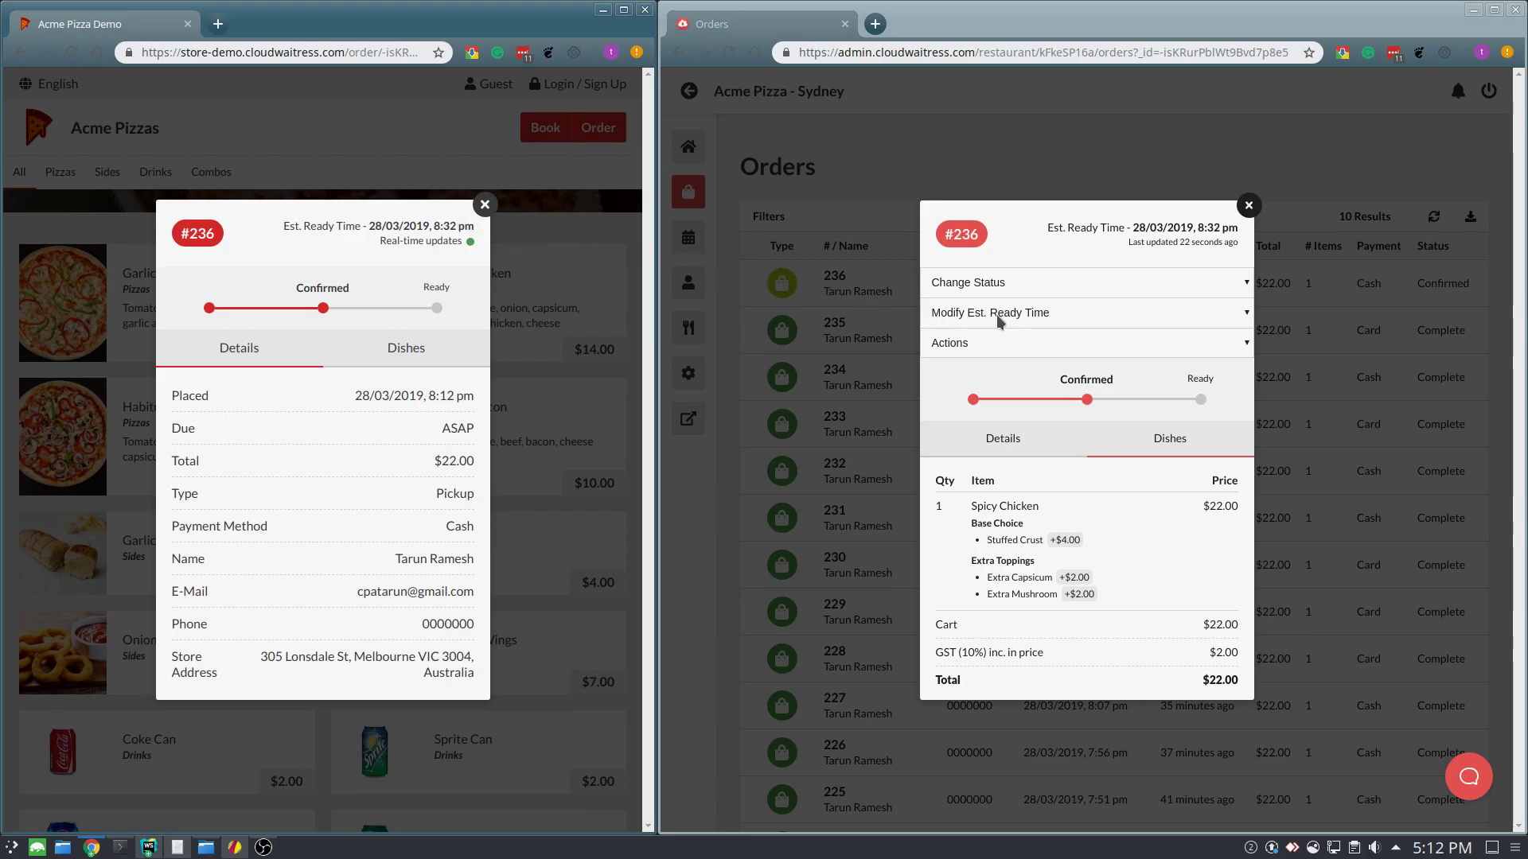
click(1085, 312)
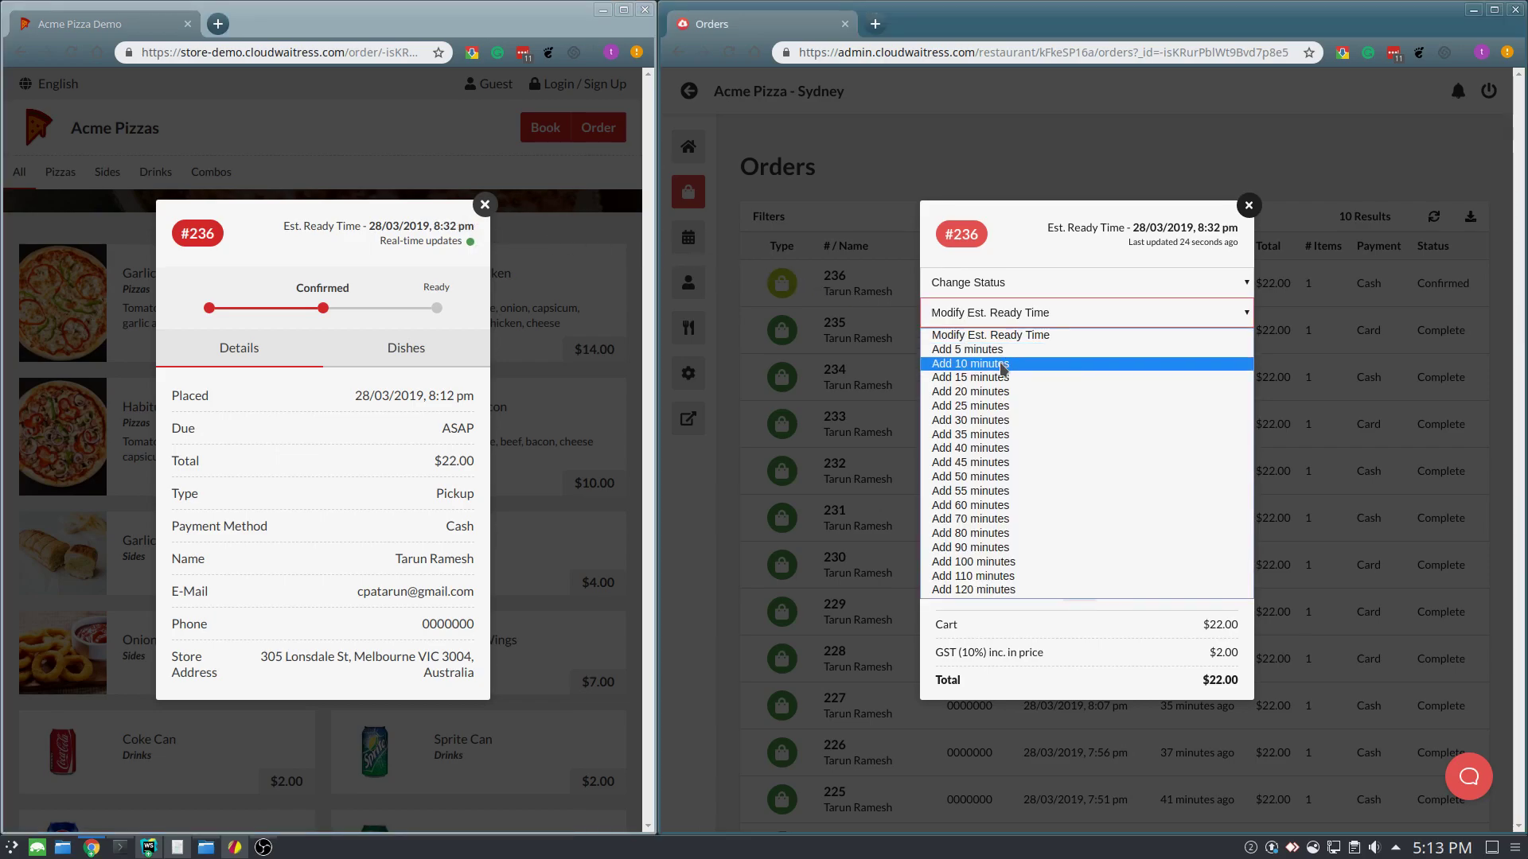